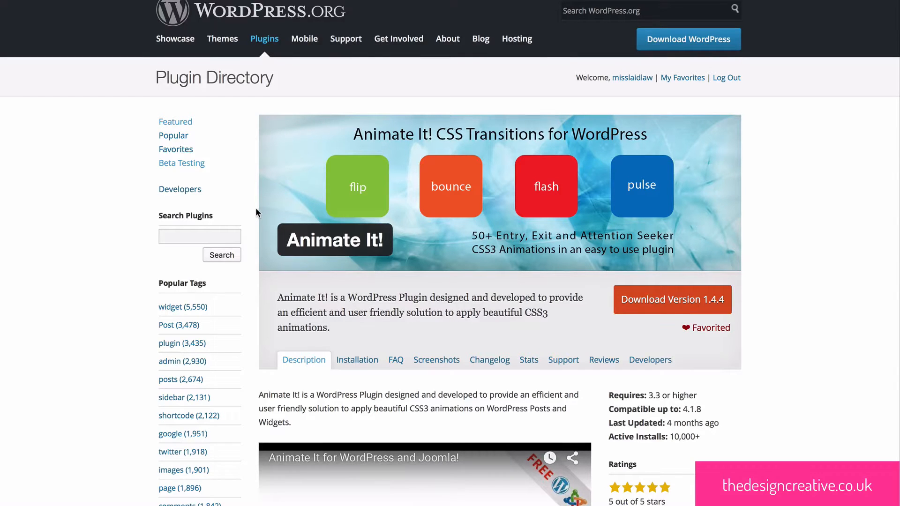
Review the Animate It! plugin listing and preview an animation style in its demo class generator.
{"action": "scroll", "scroll_direction": "down", "scroll_amount": 3}
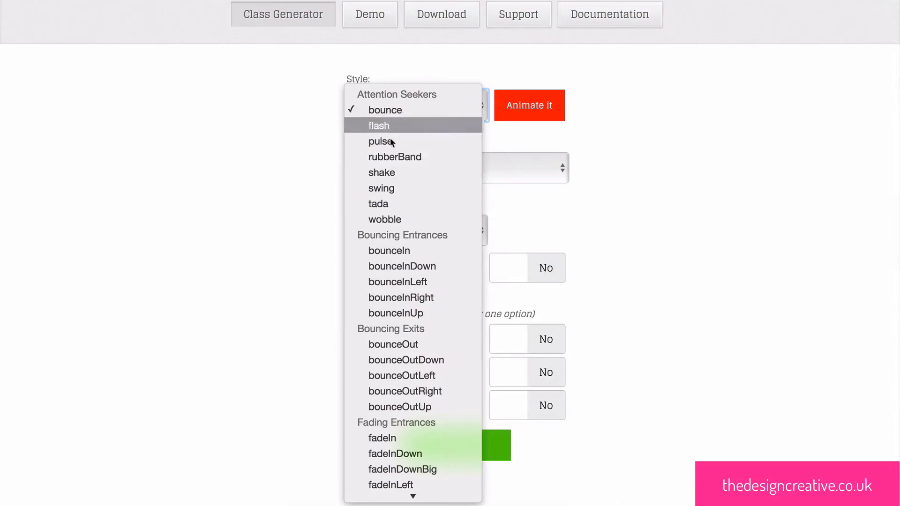
{"action": "left_click", "coordinate": [381, 172]}
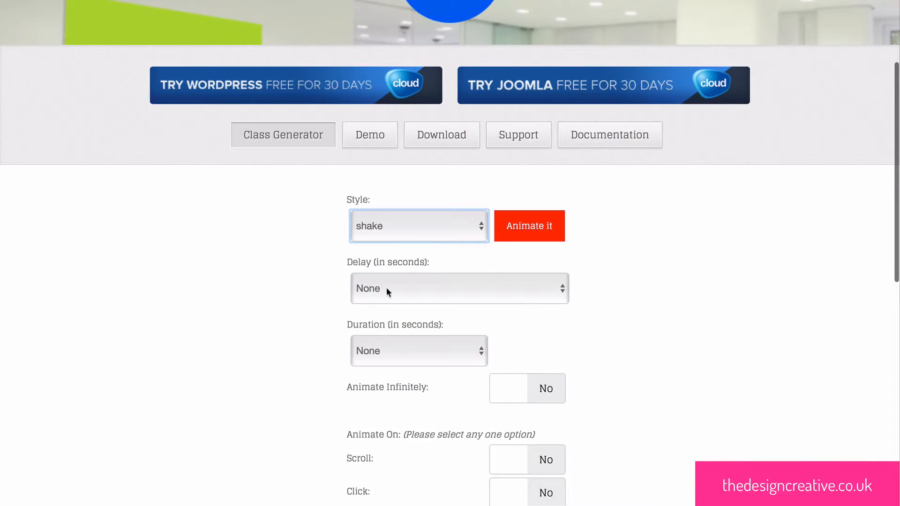
{"action": "left_click", "coordinate": [458, 288]}
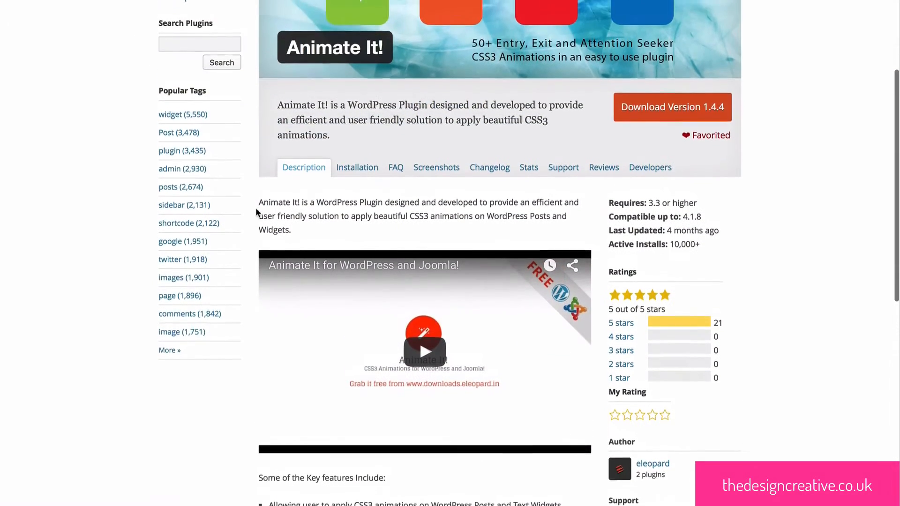
{"action": "scroll", "scroll_direction": "up", "scroll_amount": 3}
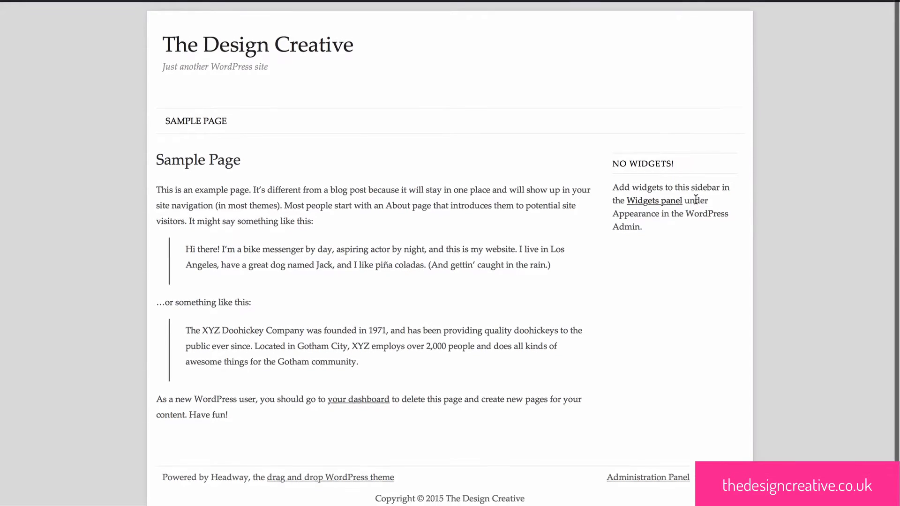
{"action": "scroll", "scroll_direction": "down", "scroll_amount": 3}
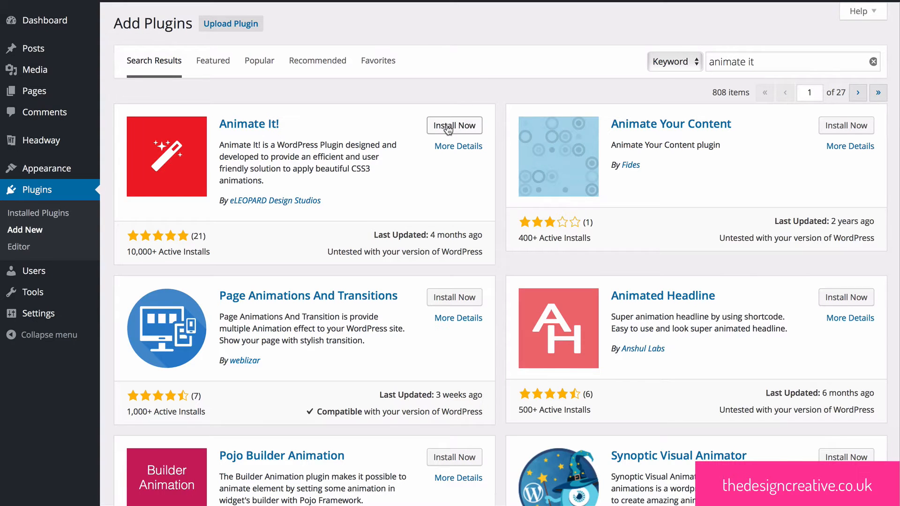
Install Animate It! 1.4.4 from the plugin search results and activate it.
{"action": "left_click", "coordinate": [454, 124]}
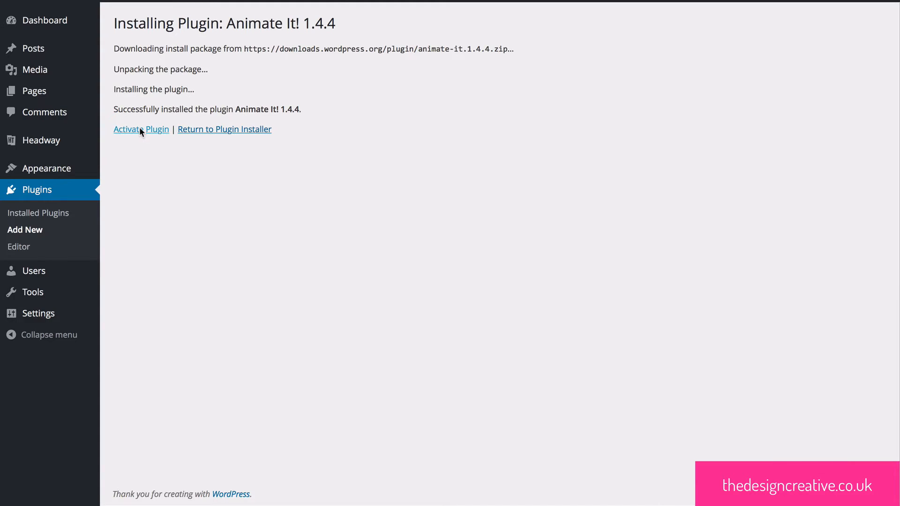
{"action": "left_click", "coordinate": [90, 30]}
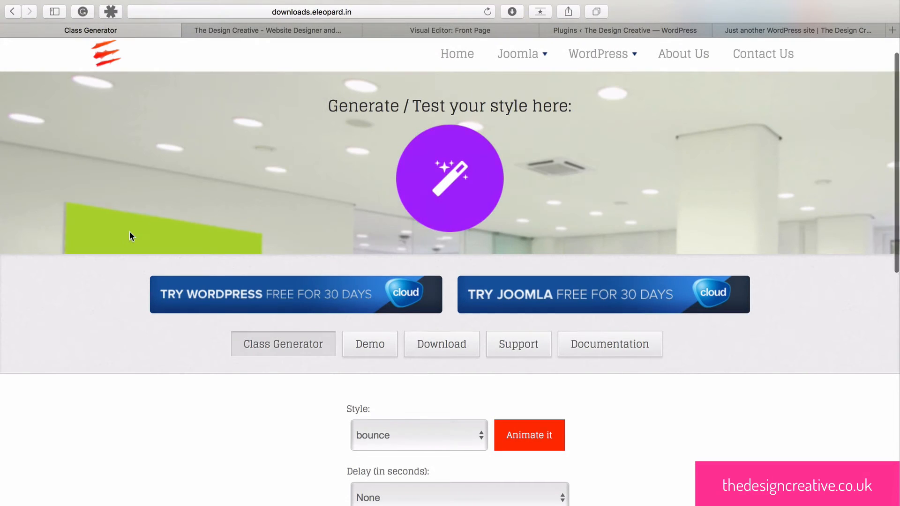
Set the generator to shake style, 2.5 s delay, 1.5 s duration, infinite repeat and hover trigger.
{"action": "scroll", "scroll_direction": "down", "scroll_amount": 3}
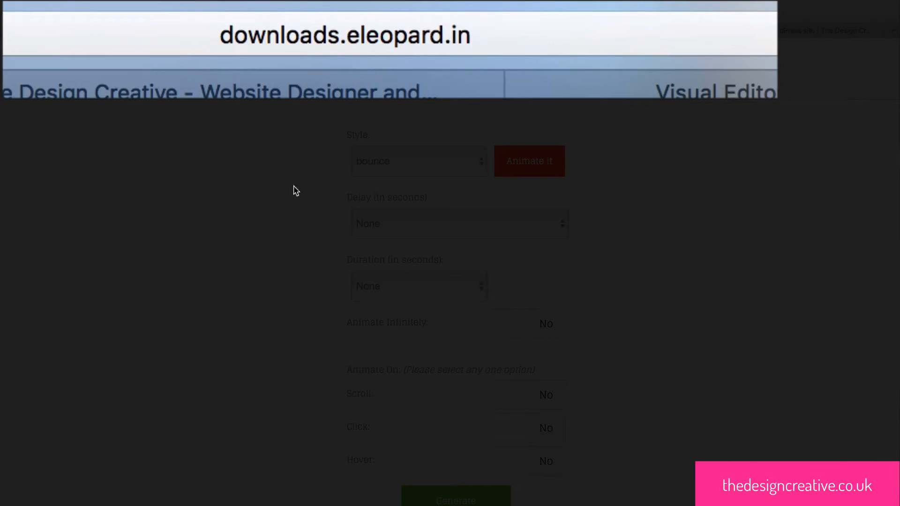
{"action": "left_click", "coordinate": [418, 160]}
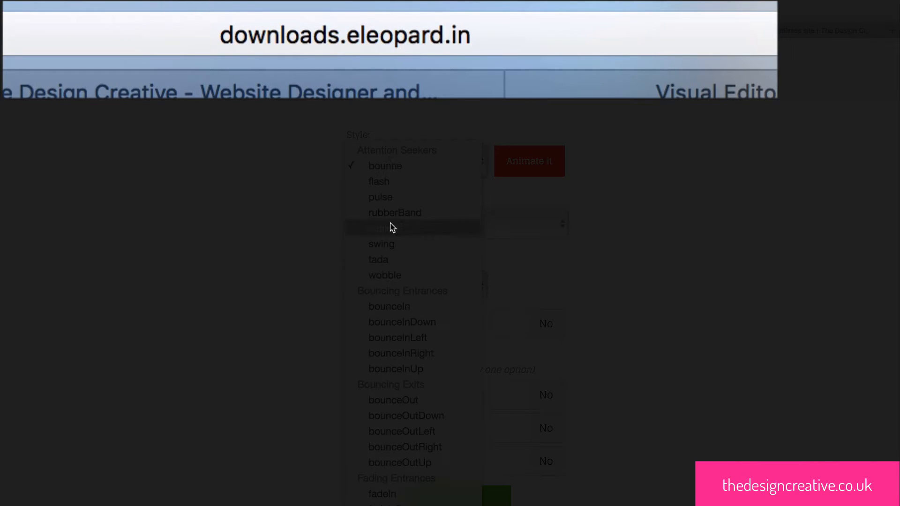
{"action": "left_click", "coordinate": [383, 226]}
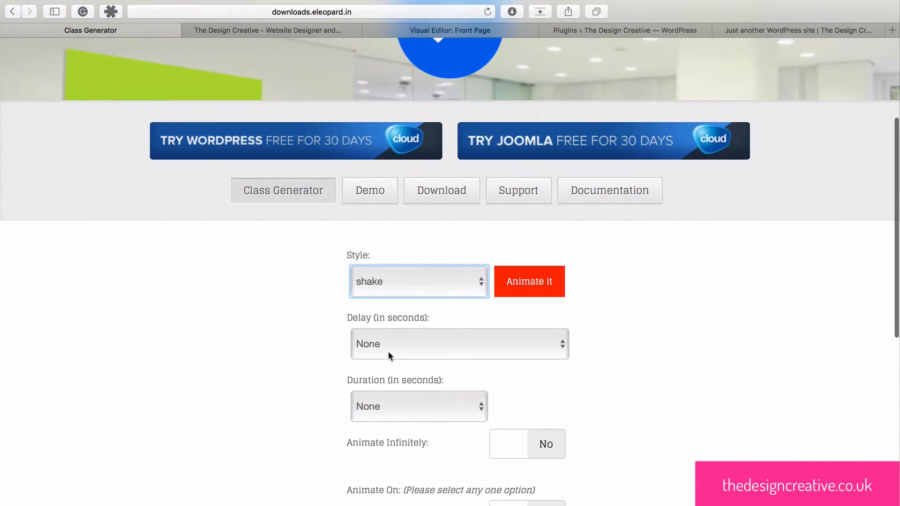
{"action": "left_click", "coordinate": [458, 343]}
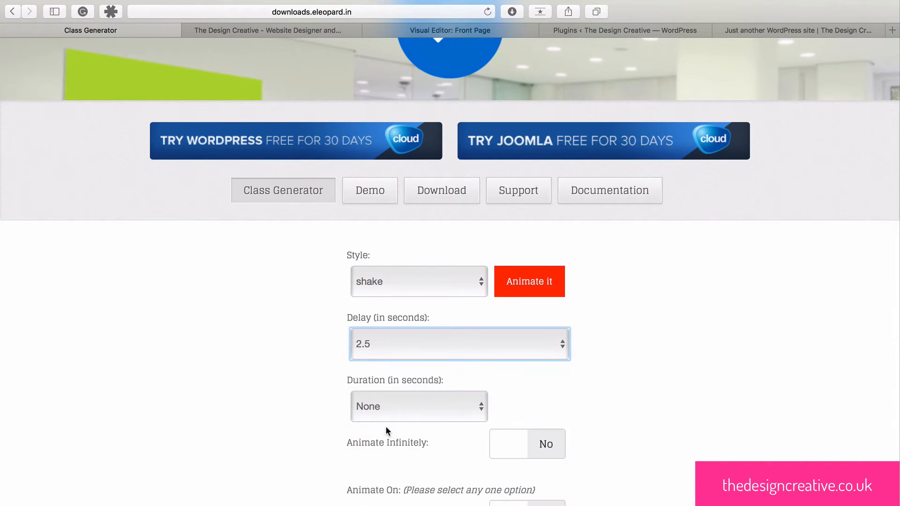
{"action": "left_click", "coordinate": [418, 406]}
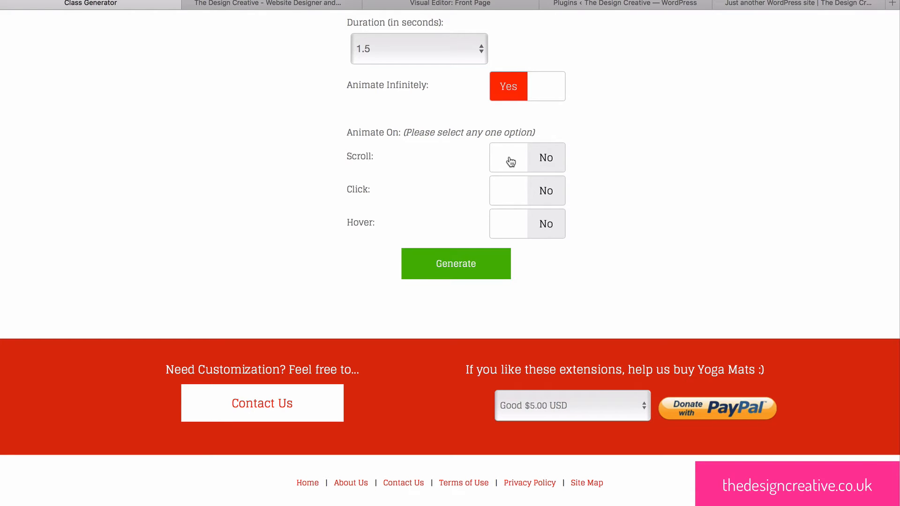
{"action": "left_click", "coordinate": [507, 158]}
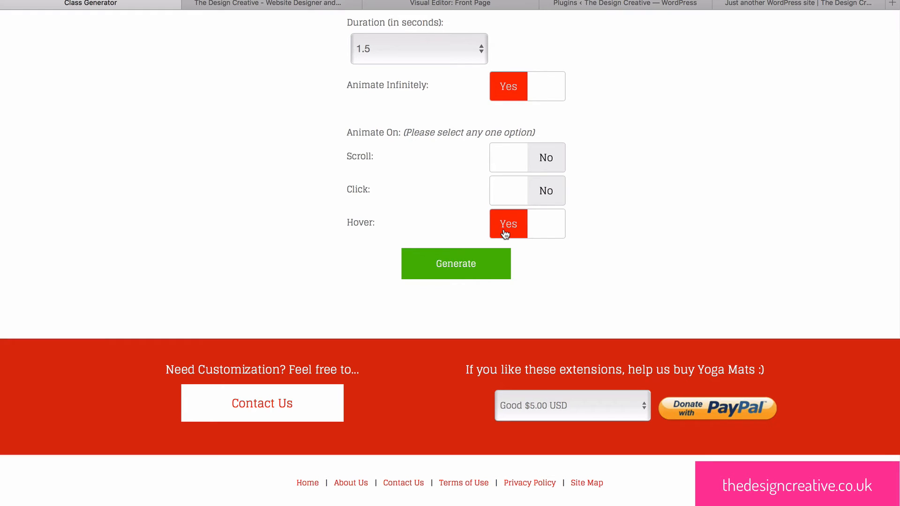
Generate the animation class string, select it in the Animation Class popup and copy it.
{"action": "left_click", "coordinate": [456, 263]}
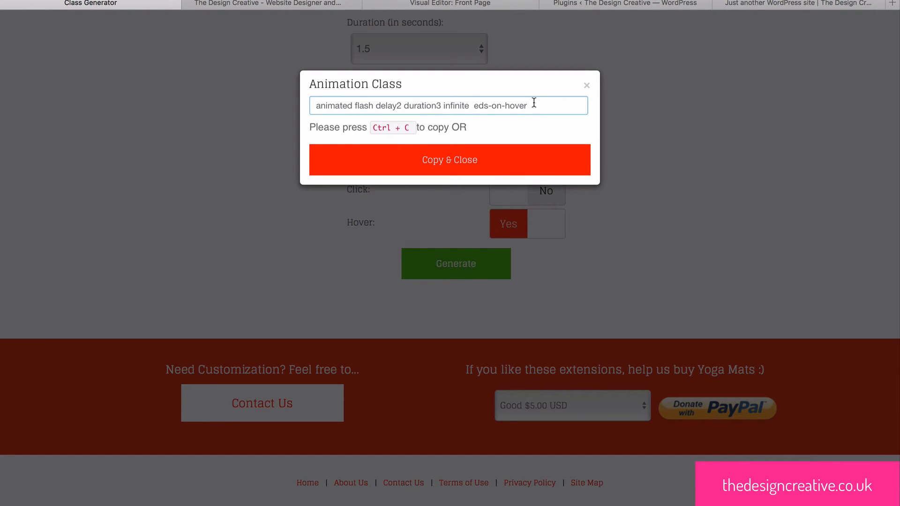
{"action": "triple_click", "coordinate": [449, 105]}
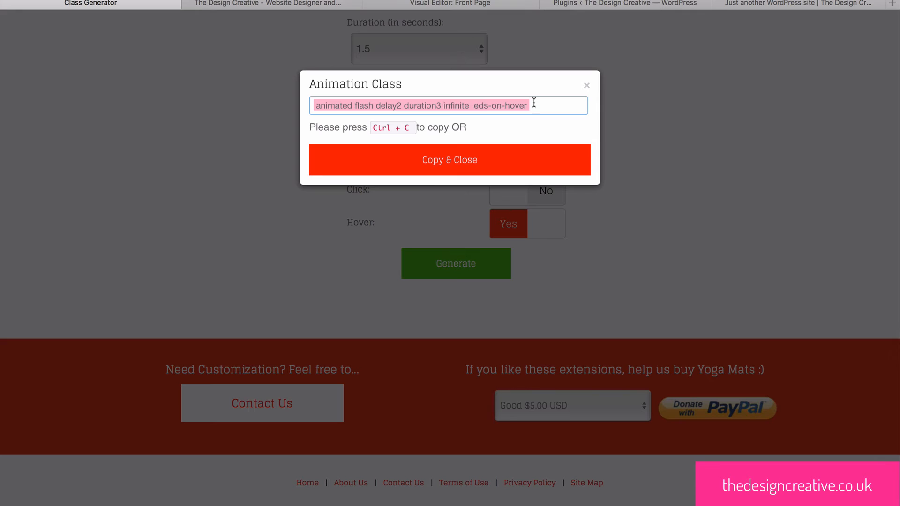
{"action": "left_click", "coordinate": [449, 160]}
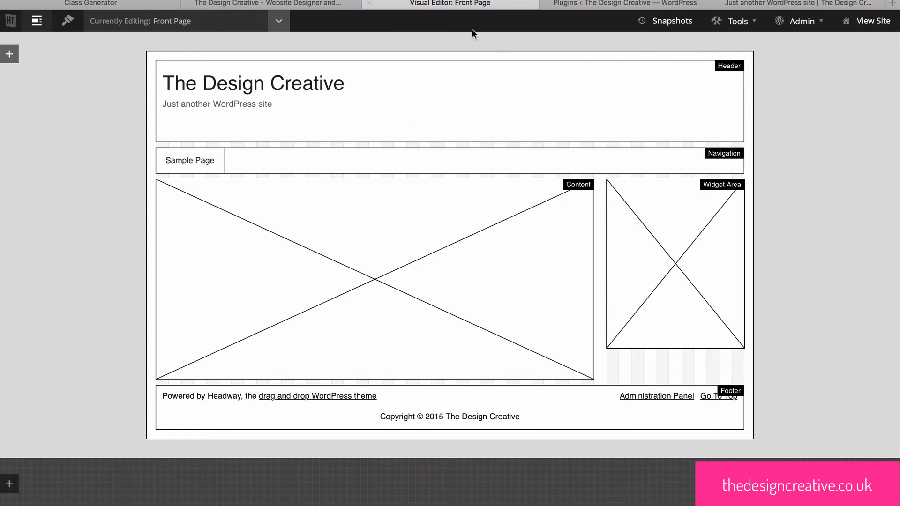
Paste the animation class string into the Header block's Custom CSS Class(es) and save the layout.
{"action": "right_click", "coordinate": [449, 91]}
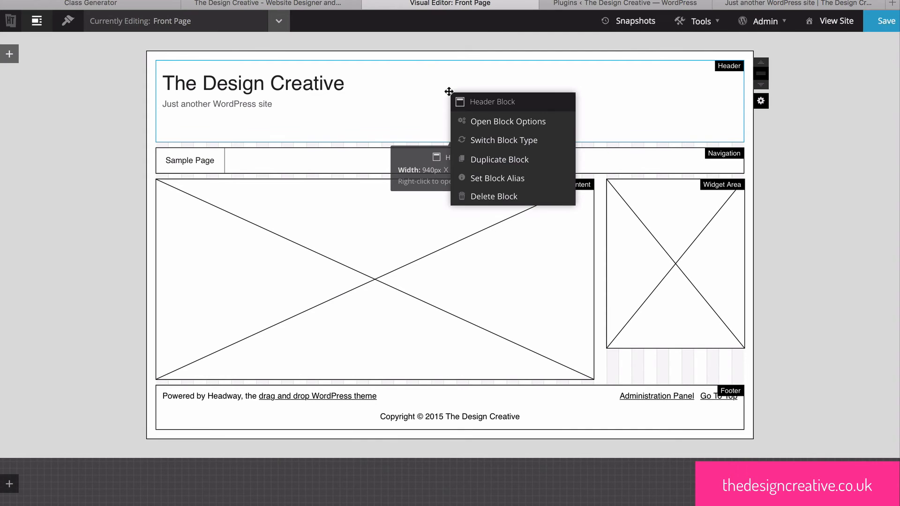
{"action": "left_click", "coordinate": [509, 121]}
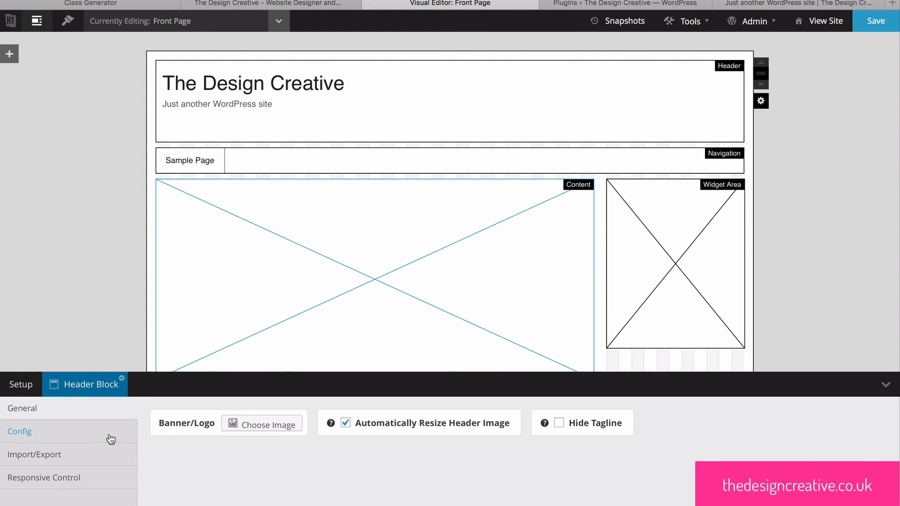
{"action": "left_click", "coordinate": [19, 431]}
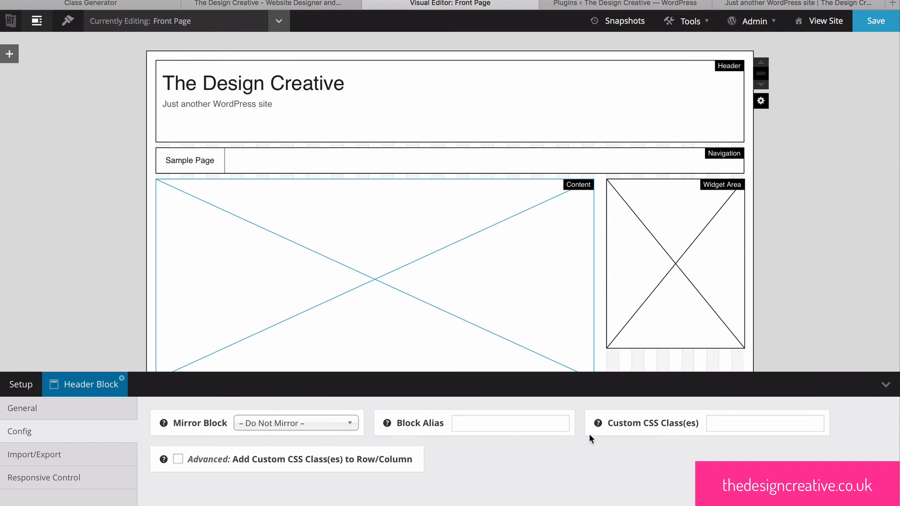
{"action": "left_click", "coordinate": [765, 423]}
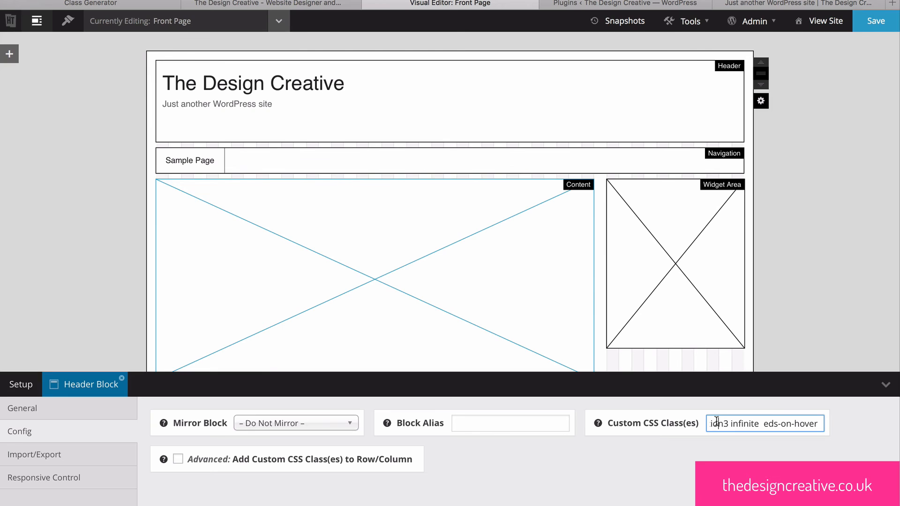
{"action": "left_click", "coordinate": [875, 20]}
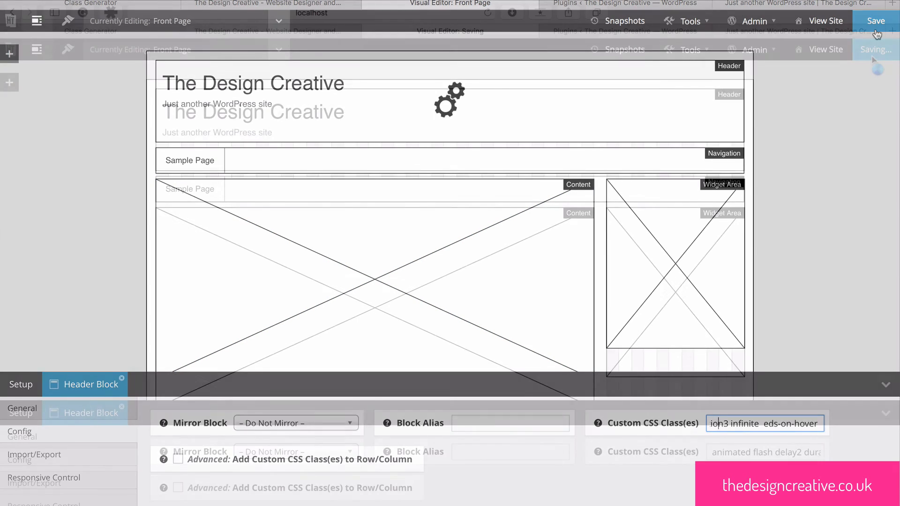
{"action": "left_click", "coordinate": [875, 20]}
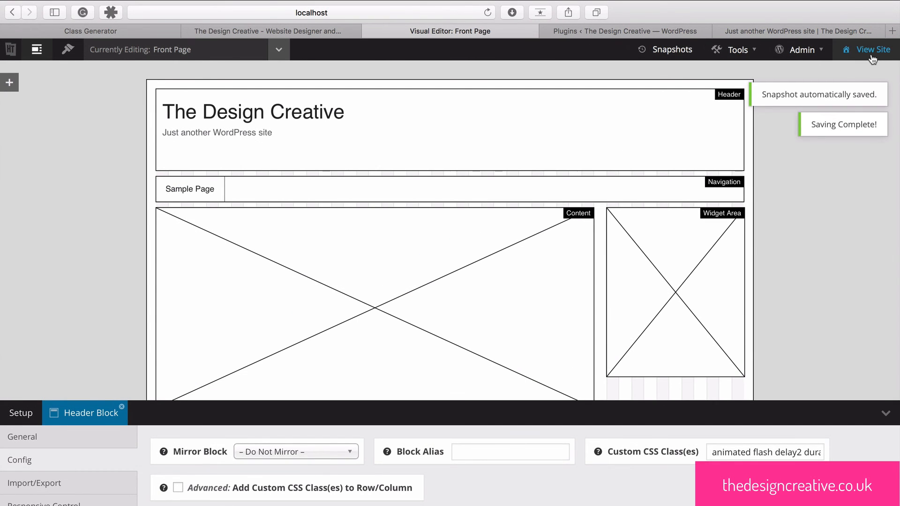